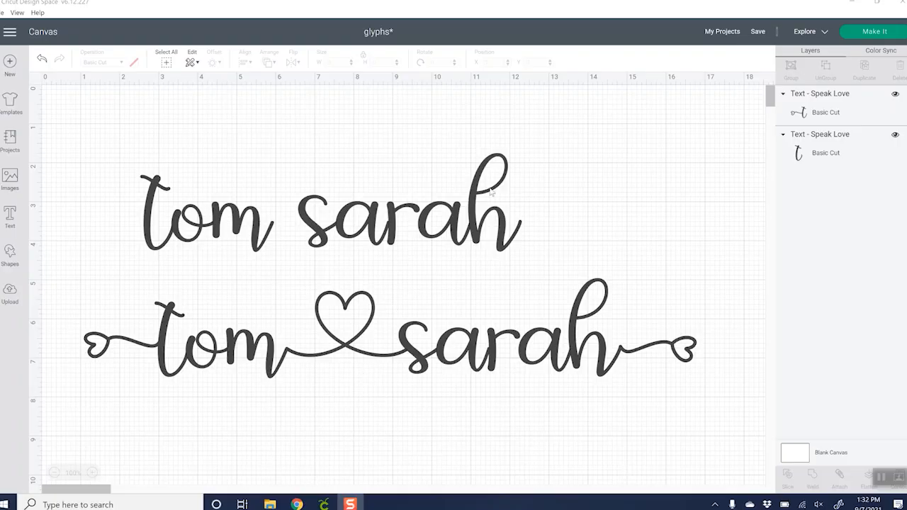
Select the plain 'tom sarah' text, then the heart-joined version, to compare them
click(326, 206)
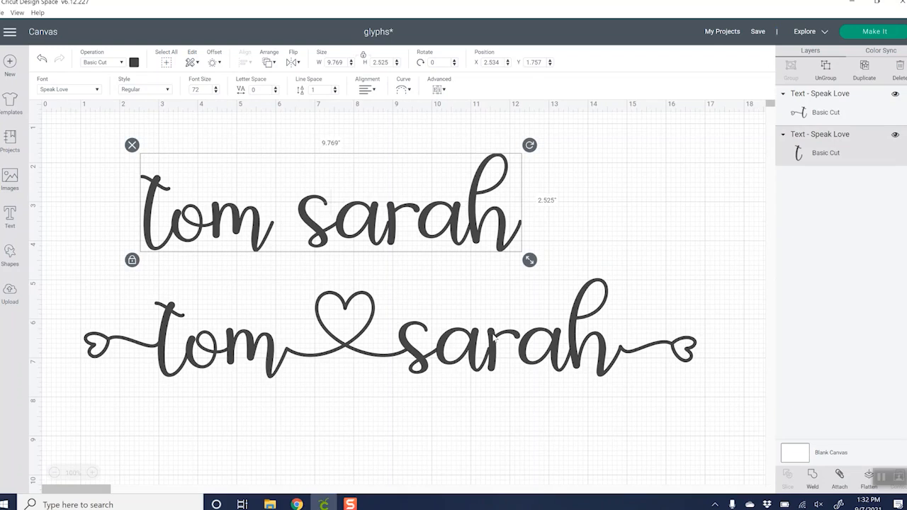
click(68, 89)
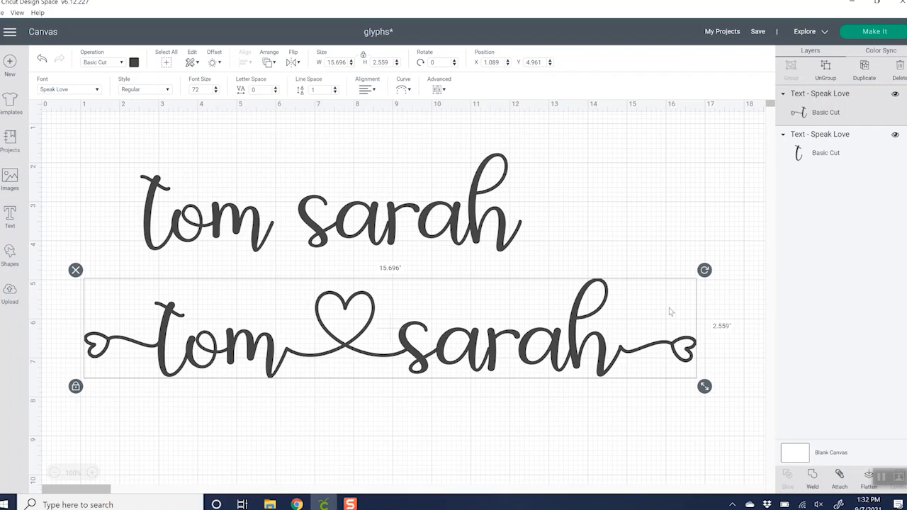
mouse_move(269, 236)
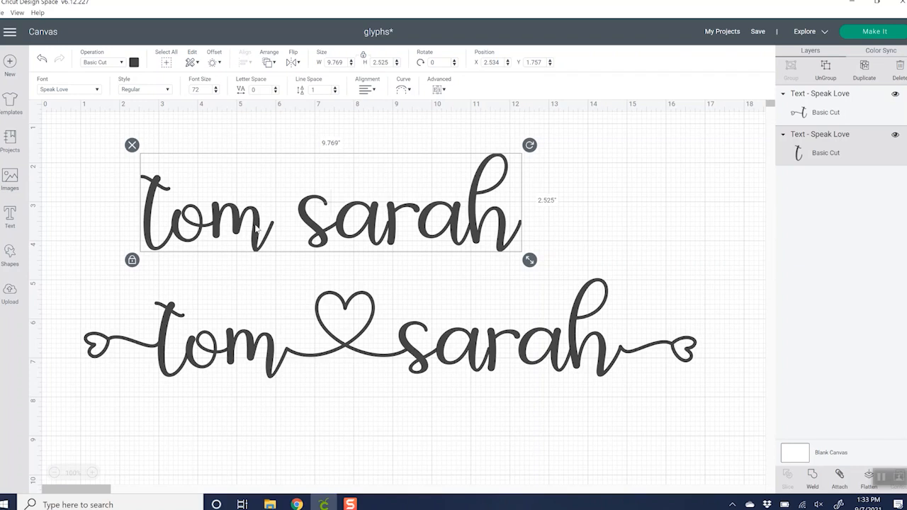
mouse_move(176, 315)
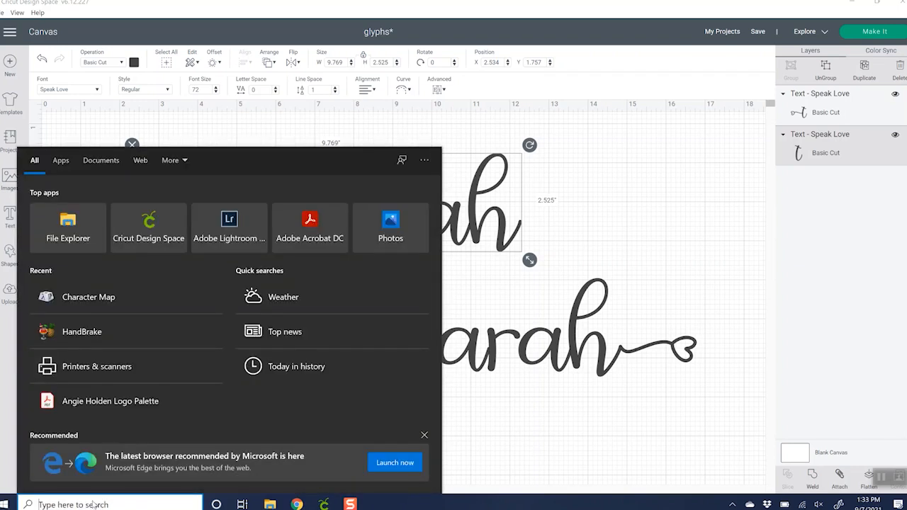
Search Windows for Character Map to open the Speak Love glyph chart
text(charch)
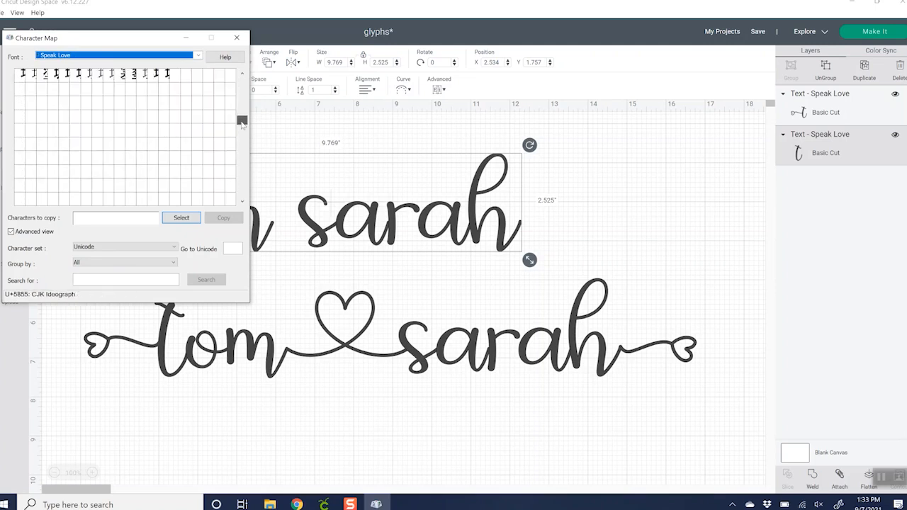
Browse the Speak Love glyph grid and select the heart-tailed lowercase t
click(242, 138)
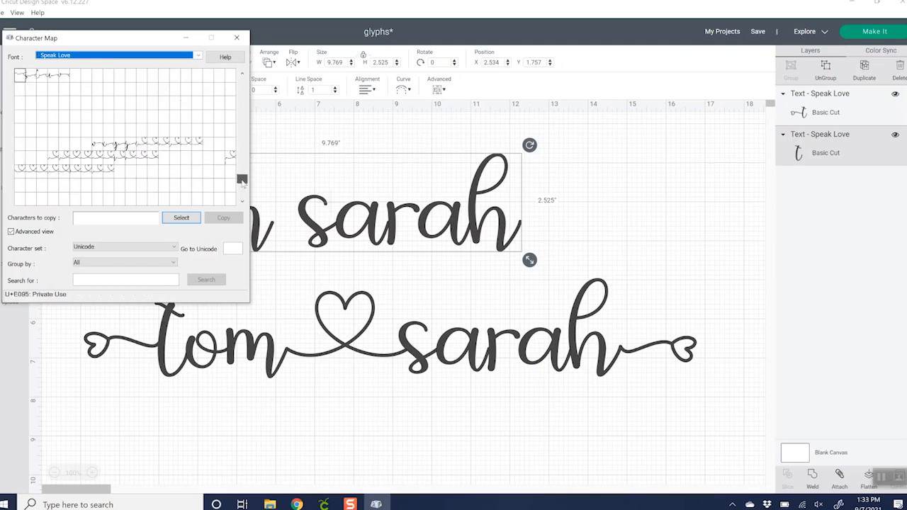
click(243, 180)
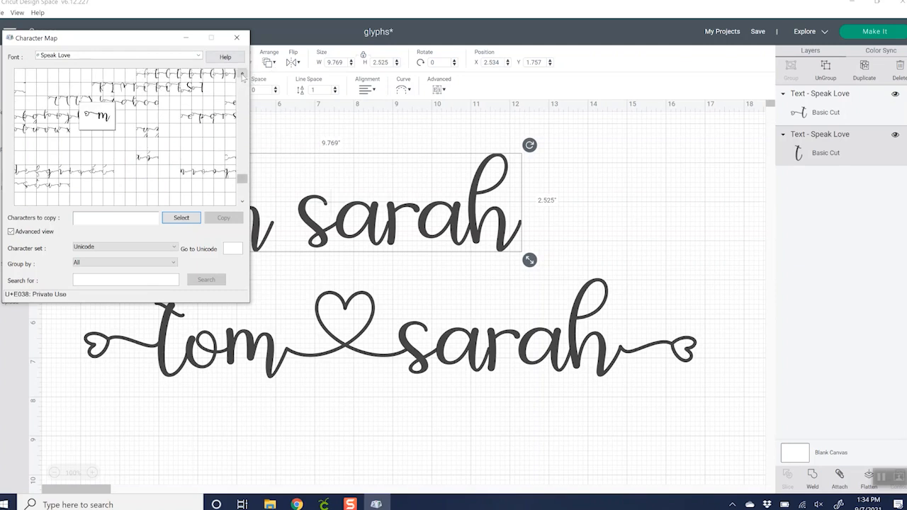
scroll(down, 3)
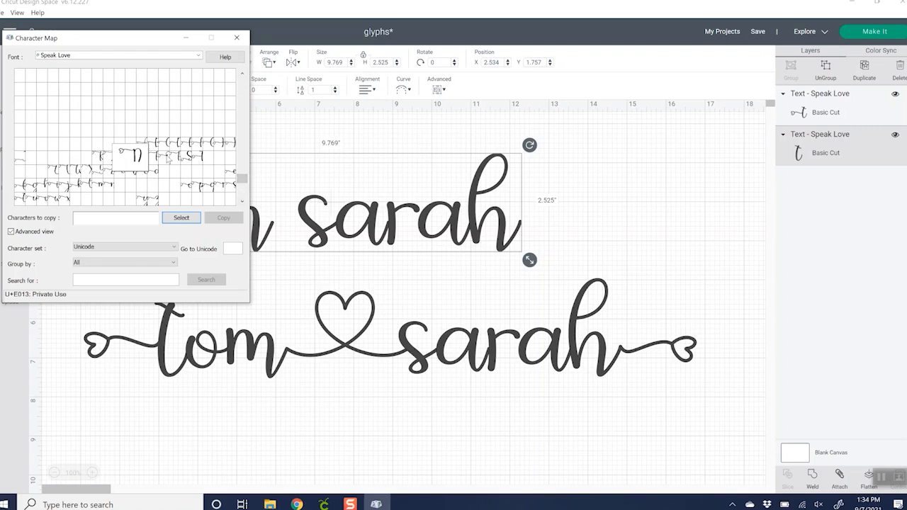
mouse_move(106, 198)
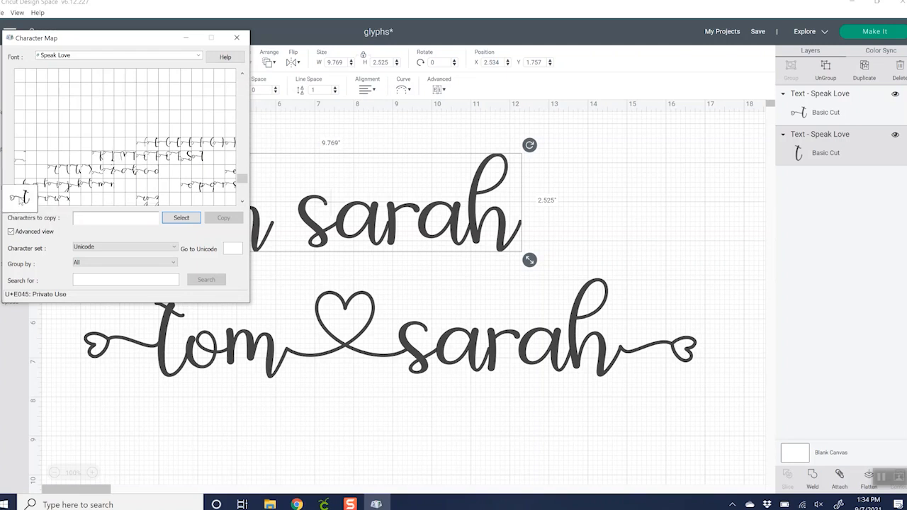
click(24, 197)
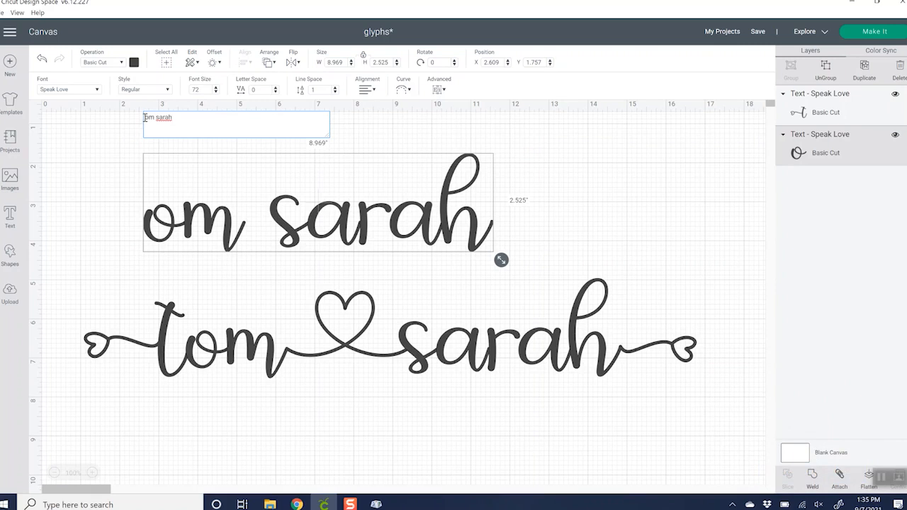
Replace the top text's first t with the pasted heart-tailed t glyph
drag(501, 260, 602, 260)
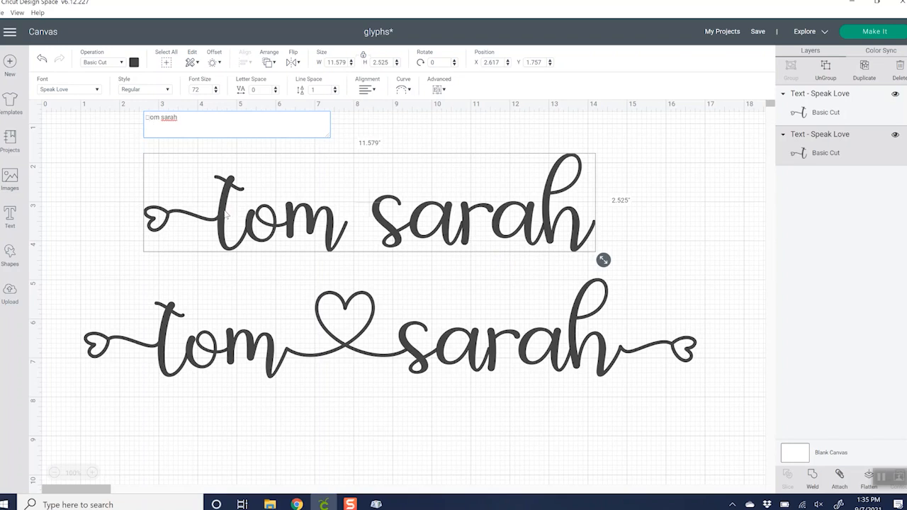
click(675, 227)
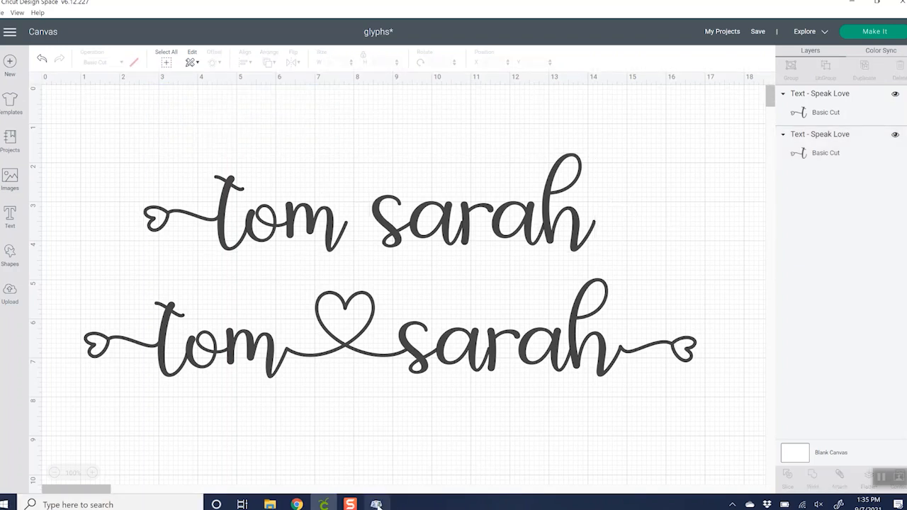
Copy the heart-tailed h glyph and use it for the final h of the top 'sarah'
click(376, 504)
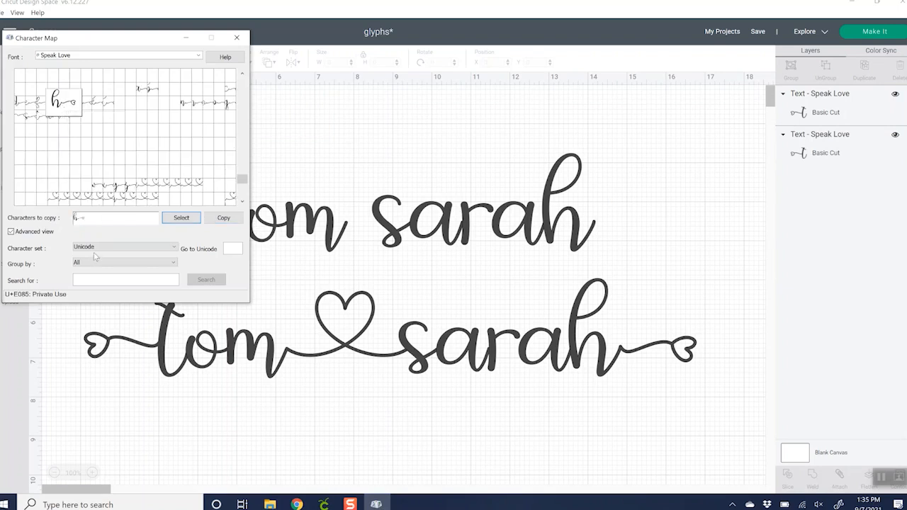
click(114, 217)
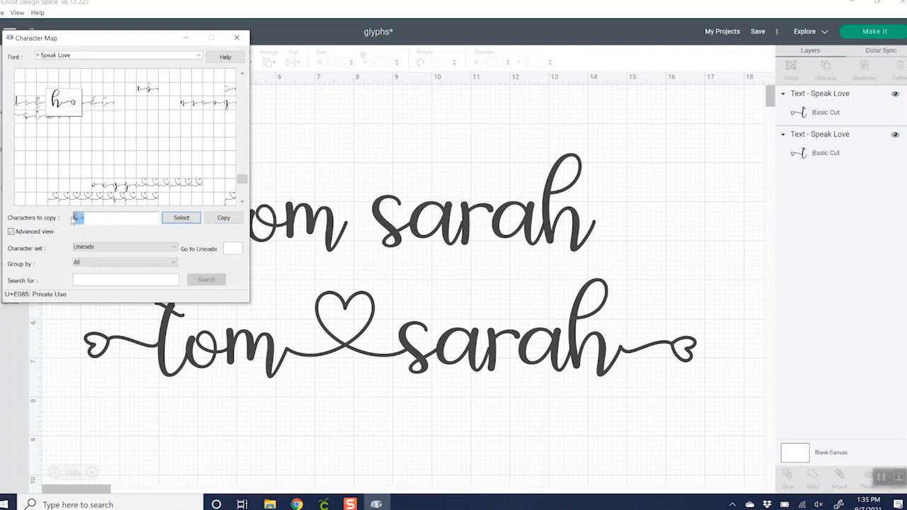
click(237, 36)
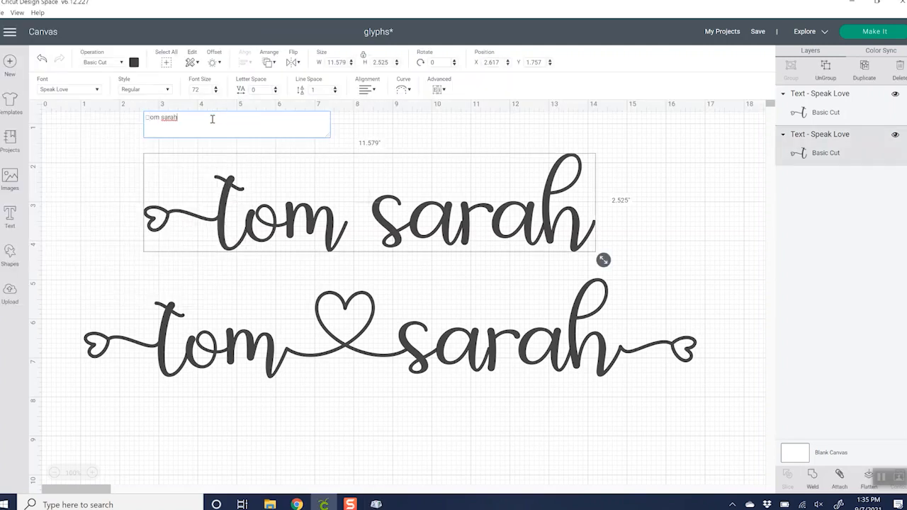
key(backspace)
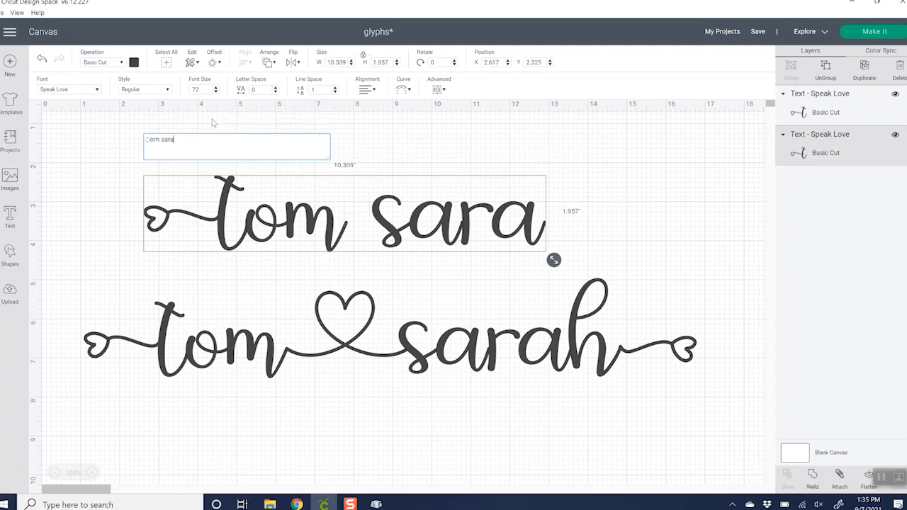
text(h)
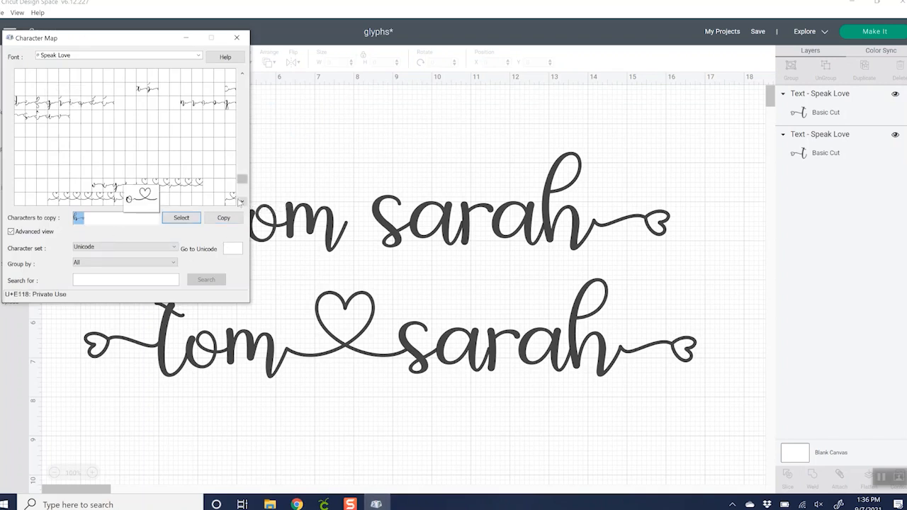
mouse_move(110, 197)
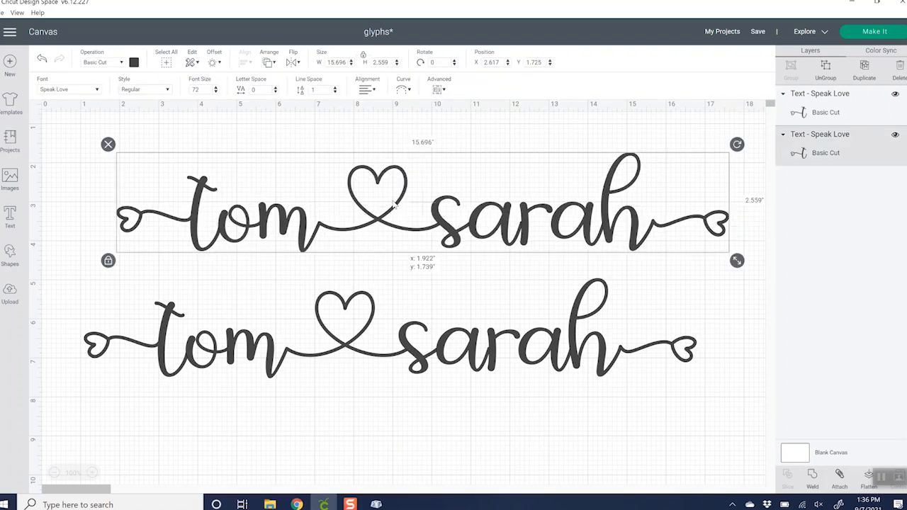
Reposition and weld the heart-joined top names, then send them to the mat preview
drag(422, 203, 411, 201)
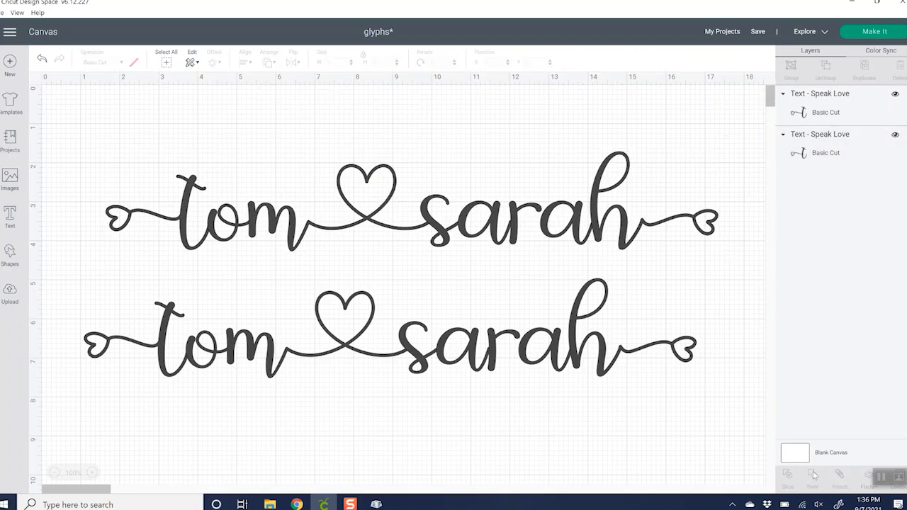
click(812, 480)
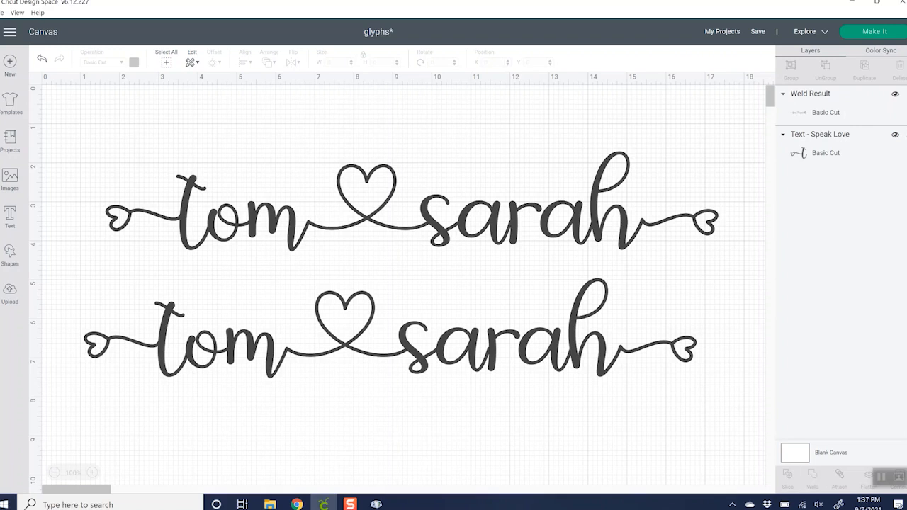
click(872, 31)
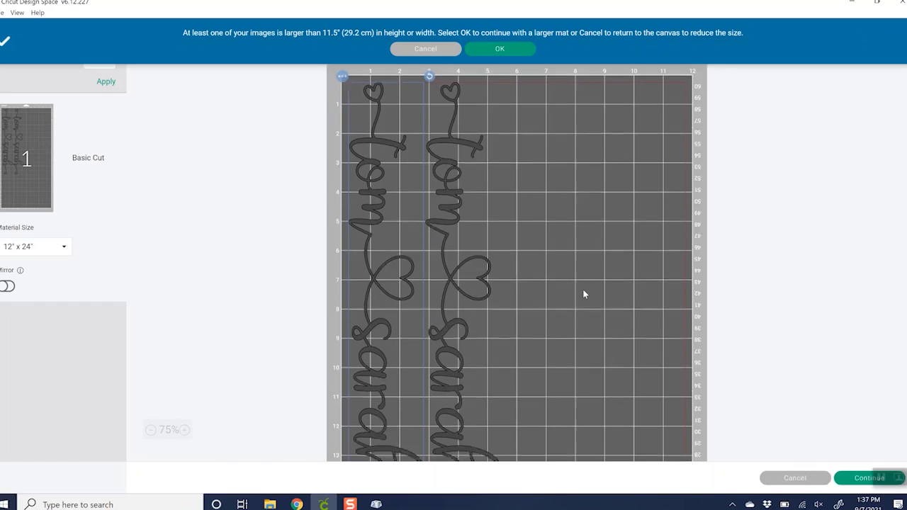